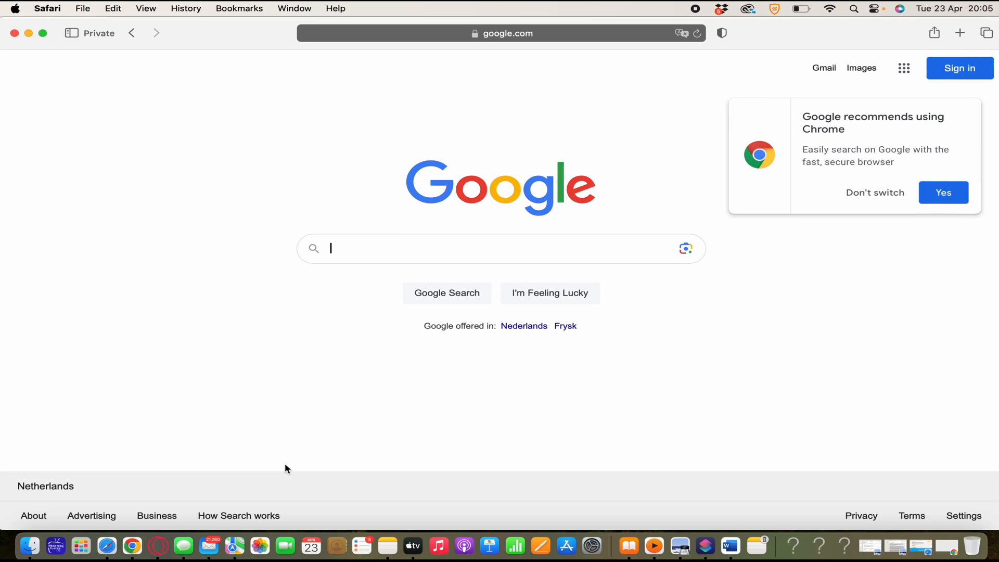
mouse_move(198, 308)
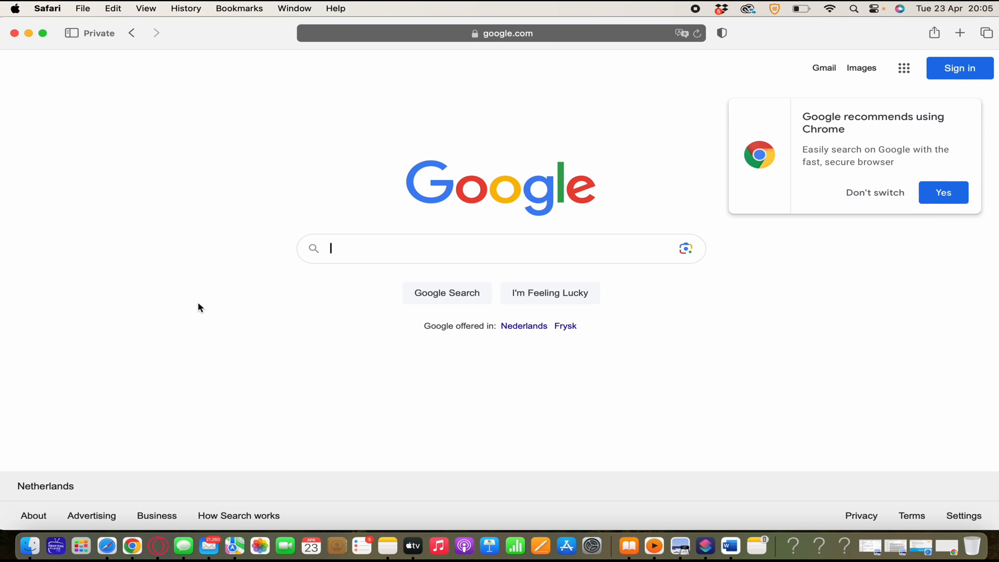
Step: Bring up the Apple menu while Safari's Google page stays open
click(16, 8)
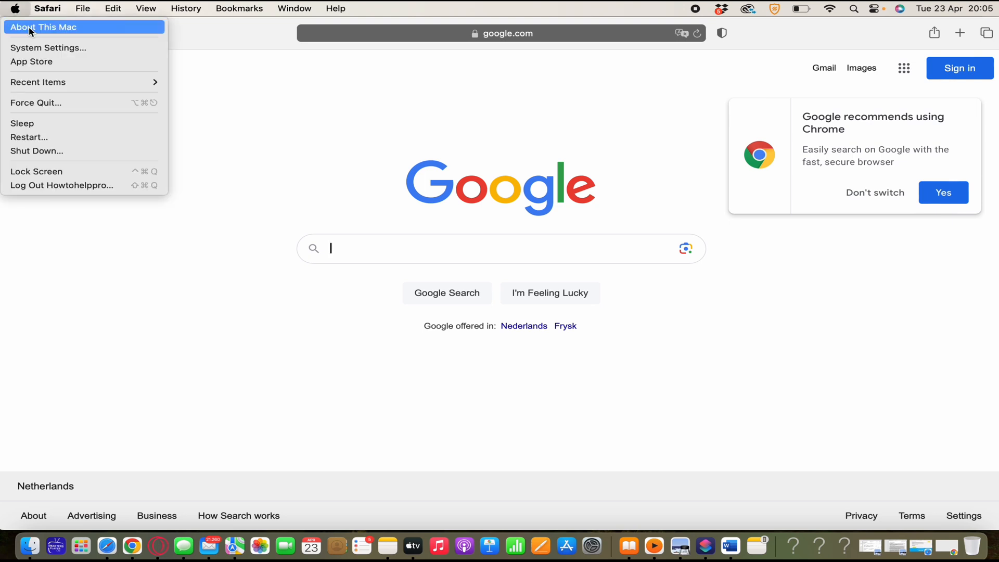
mouse_move(313, 425)
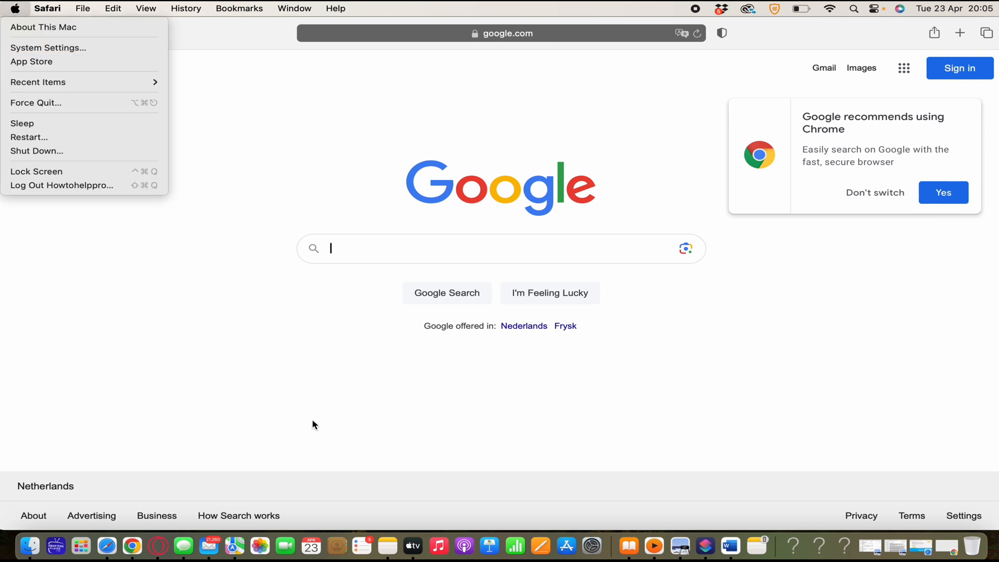
mouse_move(596, 545)
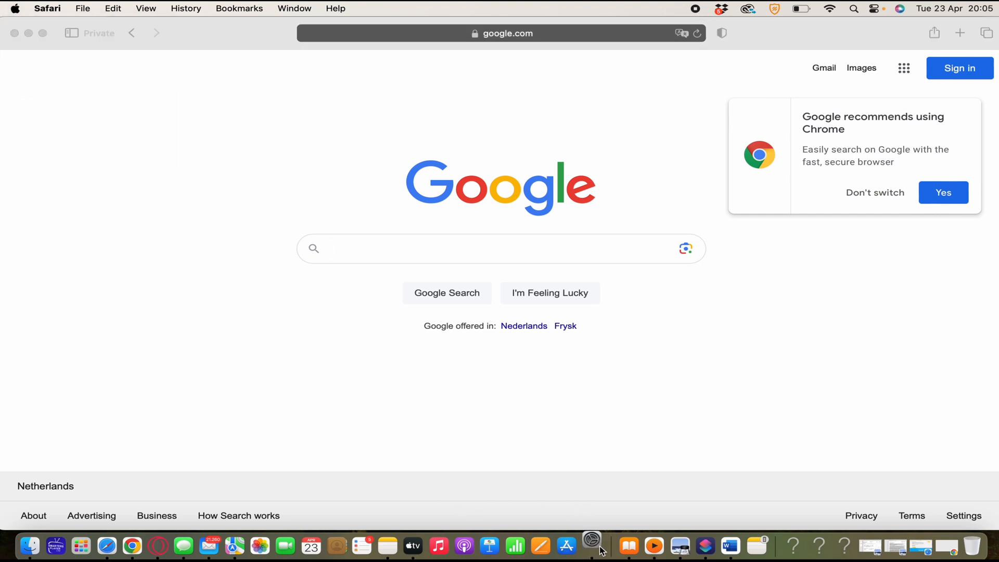
Step: Launch System Settings from the Dock and go to Users & Groups
click(592, 546)
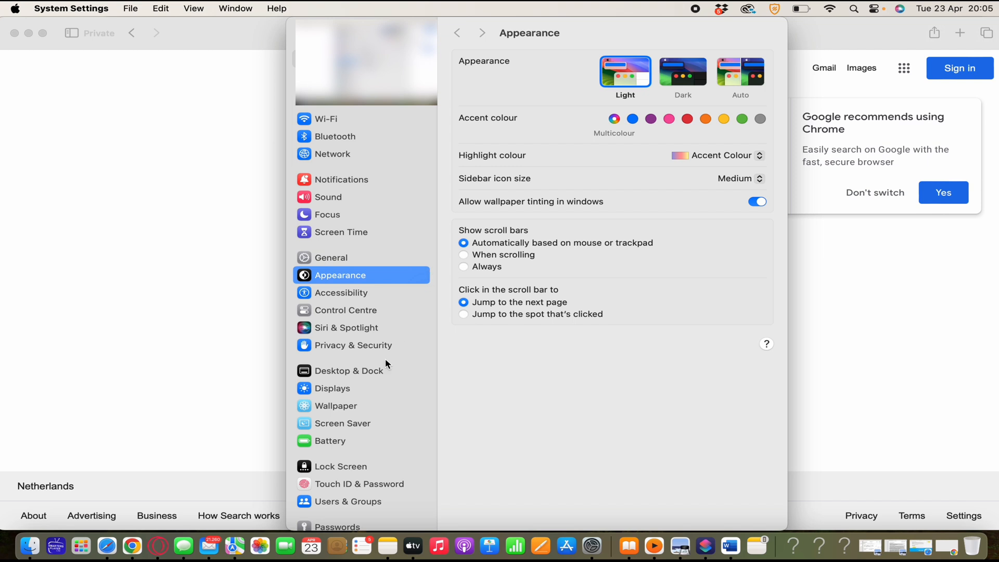
scroll(down, 3)
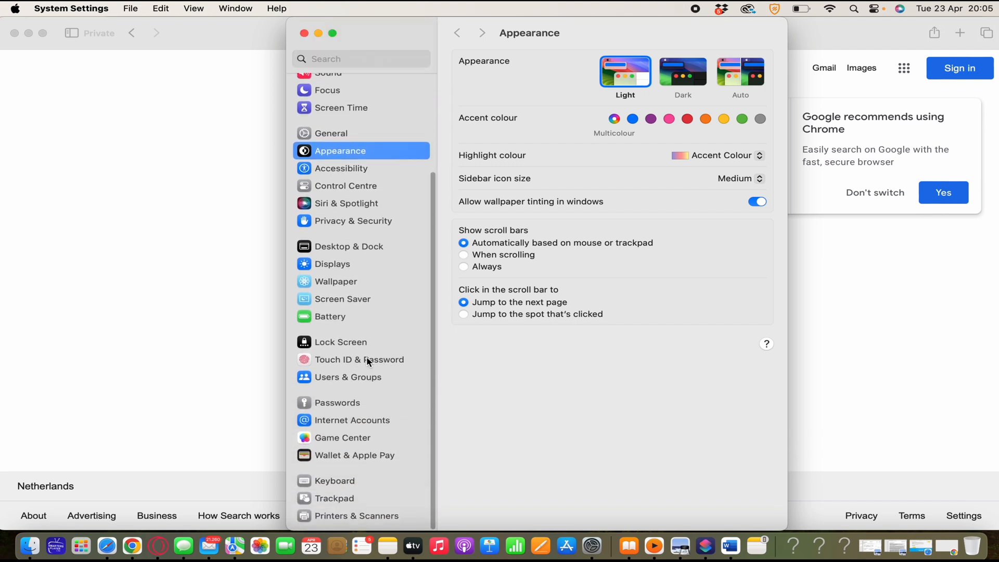
mouse_move(299, 372)
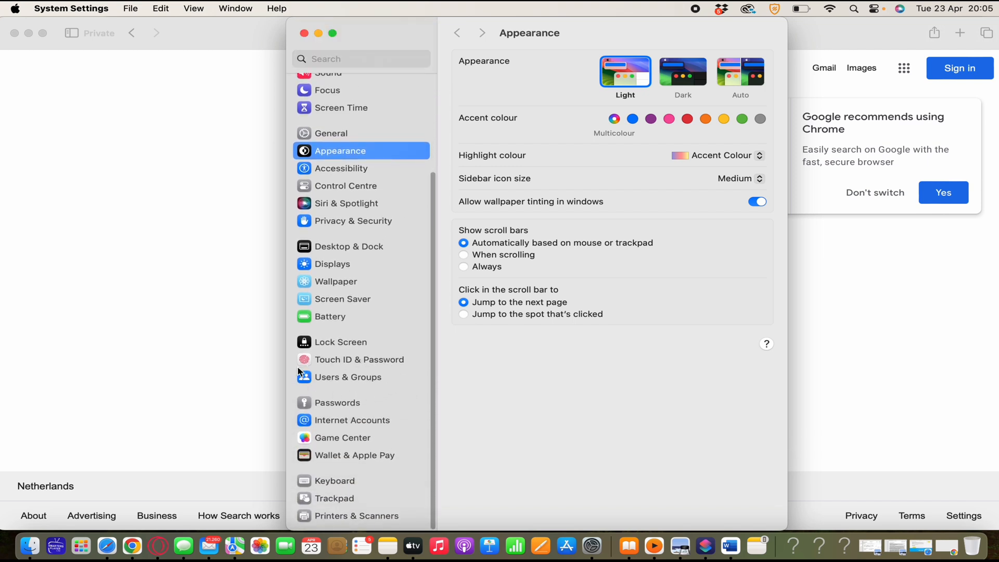
mouse_move(365, 382)
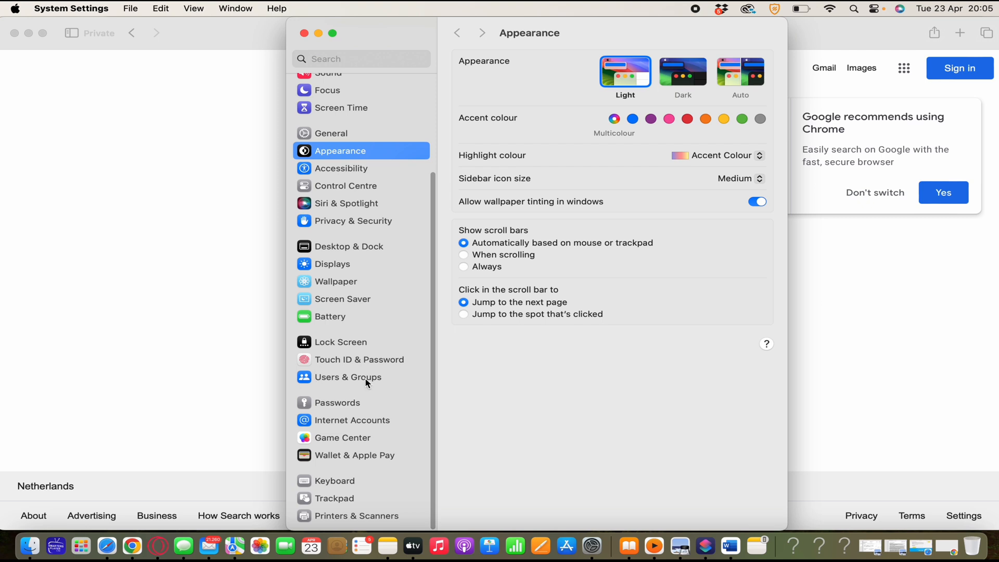
click(348, 377)
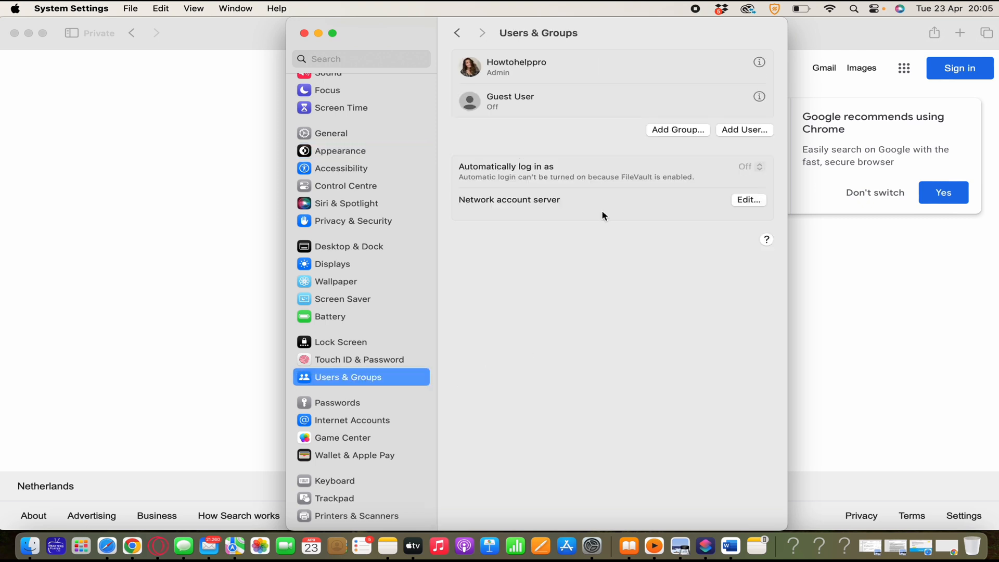
mouse_move(503, 31)
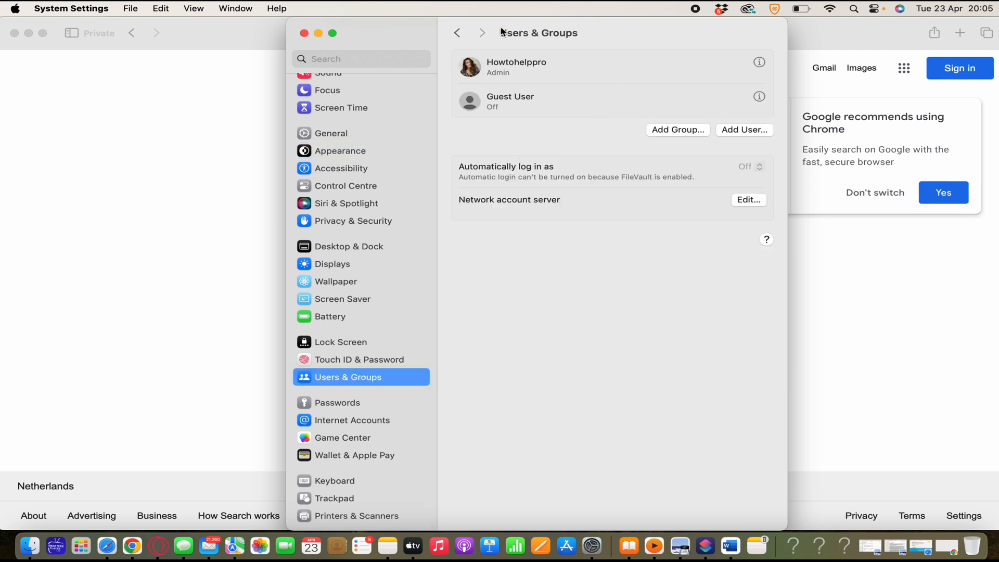
mouse_move(580, 29)
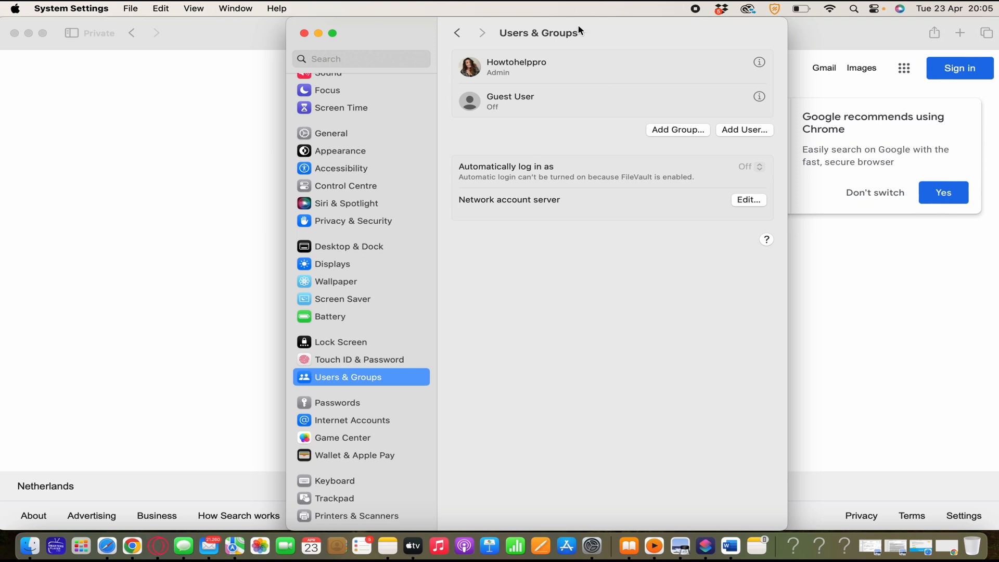
mouse_move(483, 81)
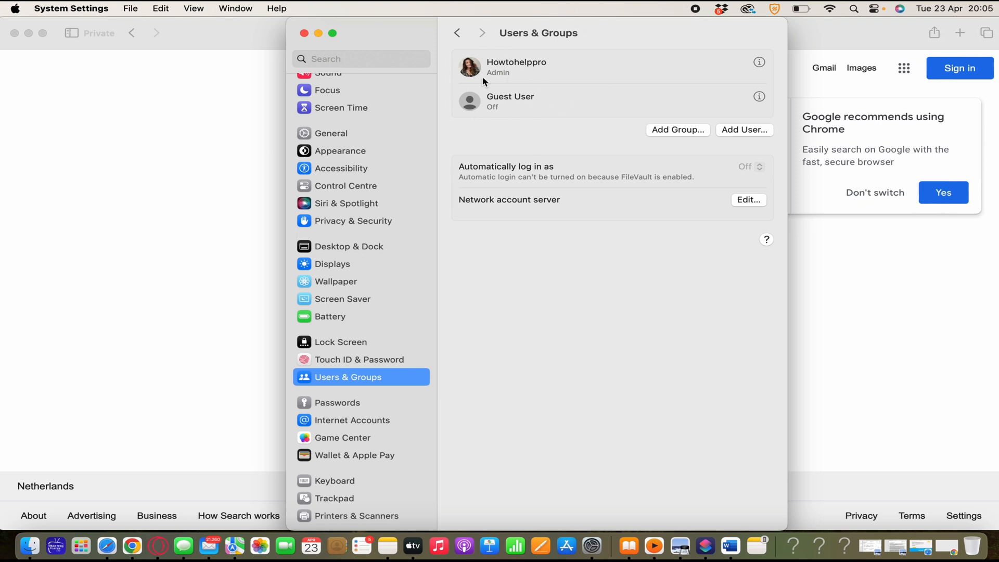
mouse_move(492, 63)
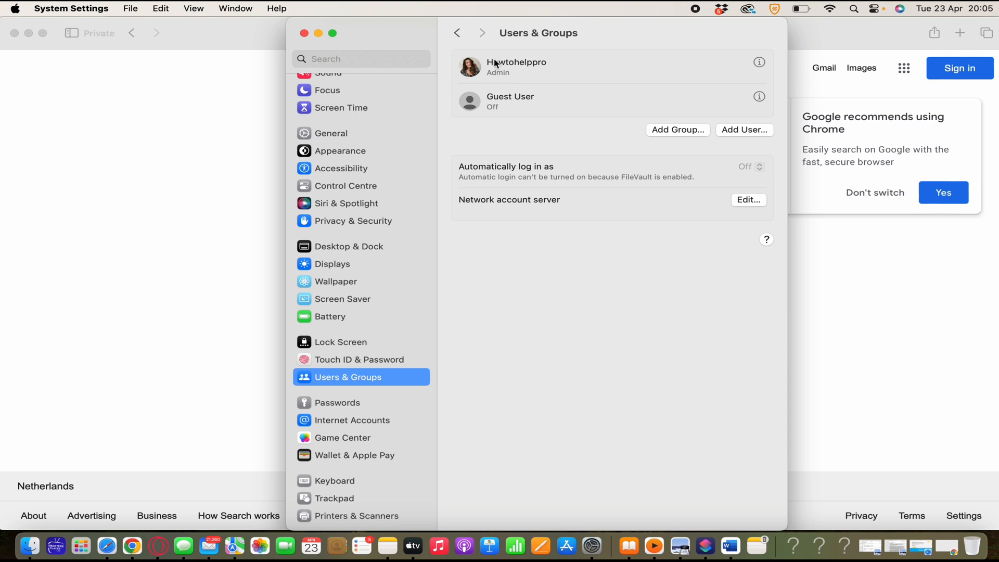
mouse_move(489, 107)
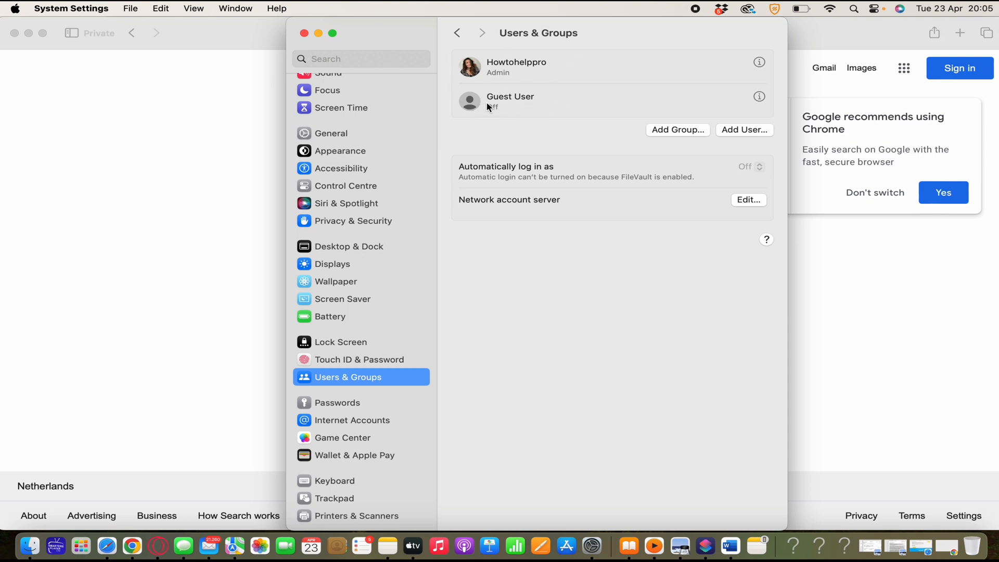
mouse_move(508, 71)
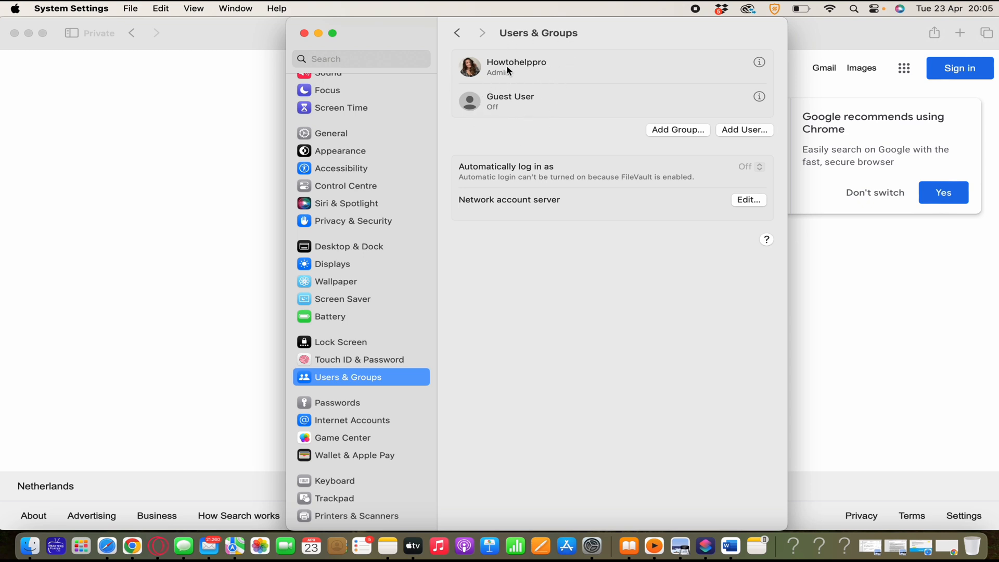
mouse_move(513, 74)
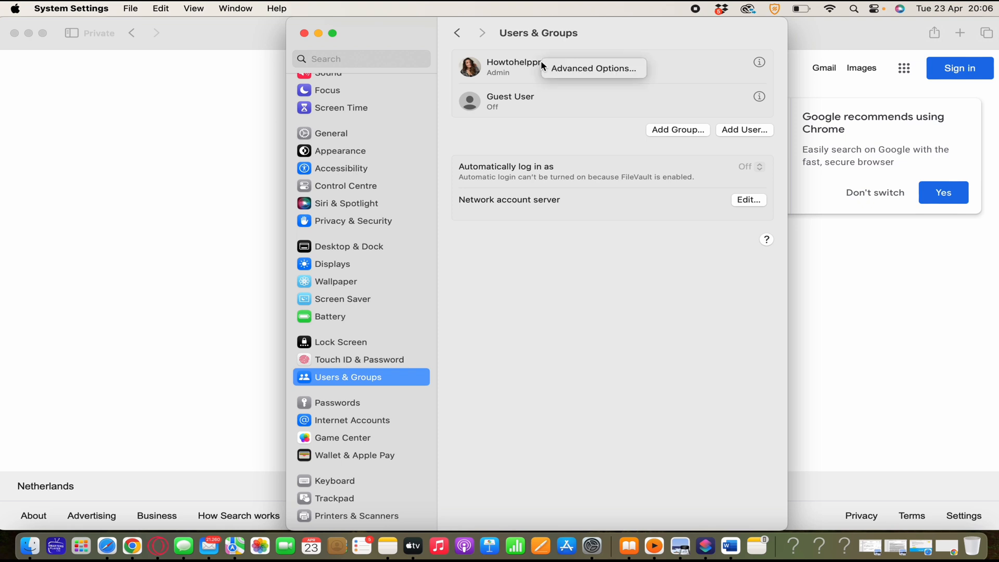
Step: Request the admin account's Advanced Options and unlock with the account password
click(592, 68)
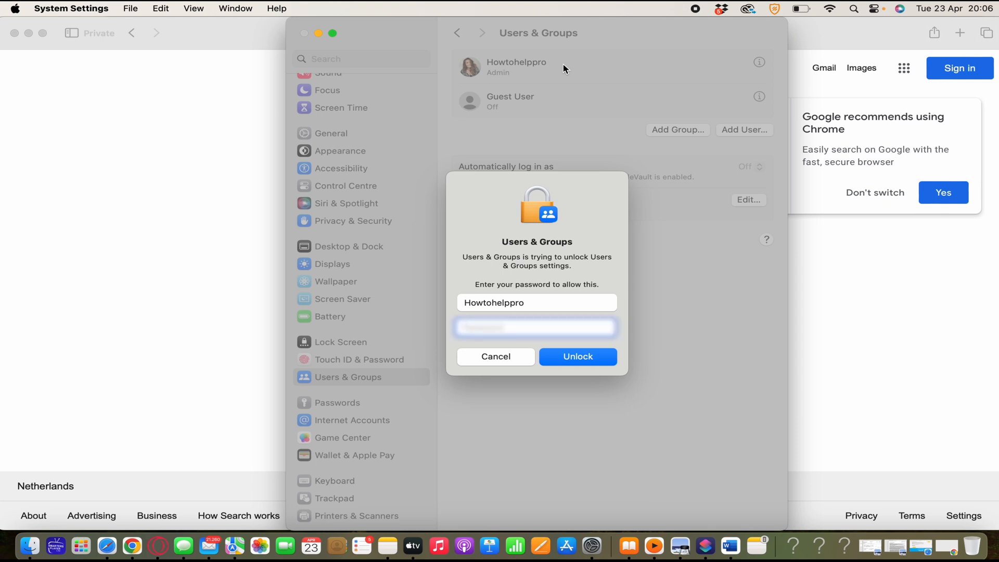
text(password)
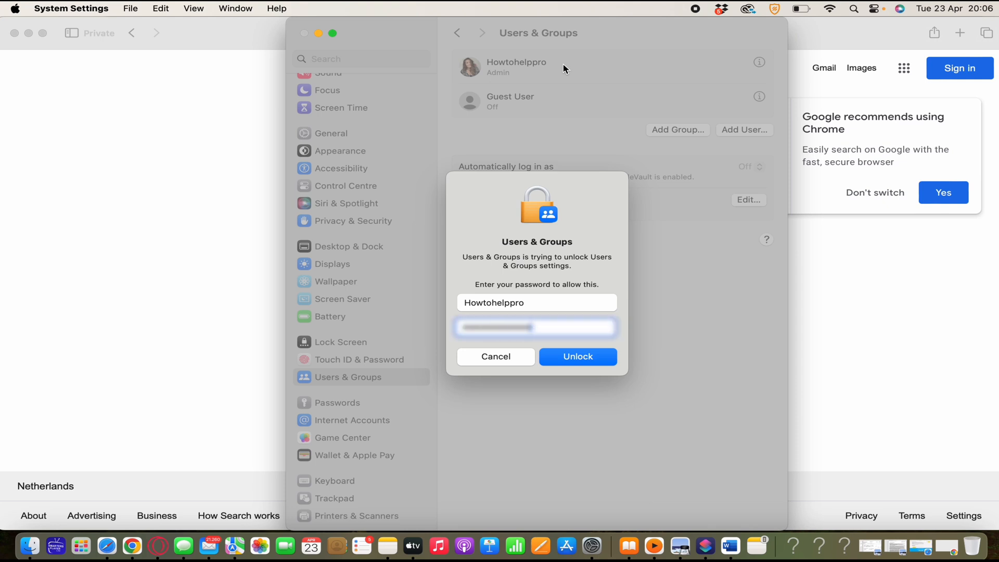
click(577, 356)
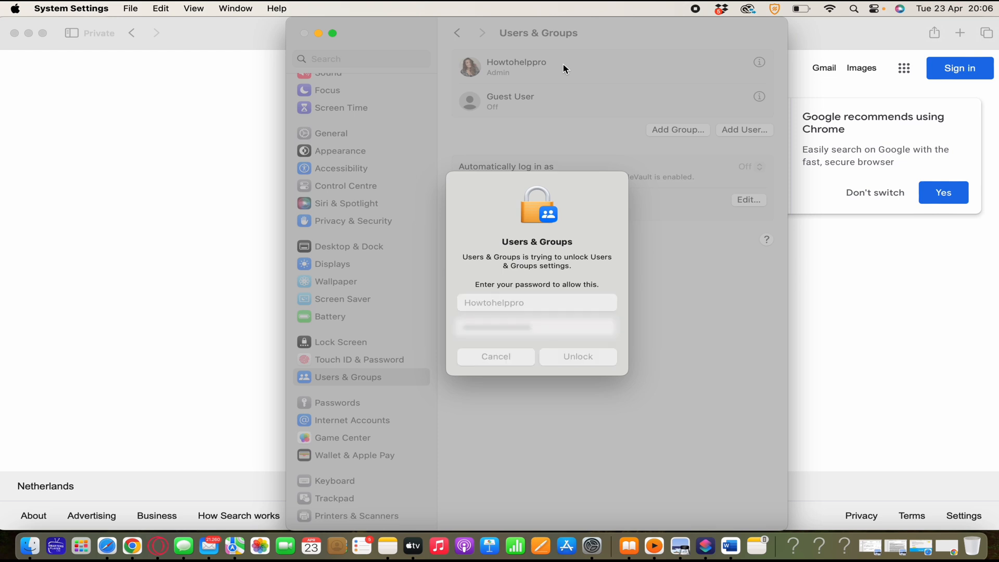
click(577, 356)
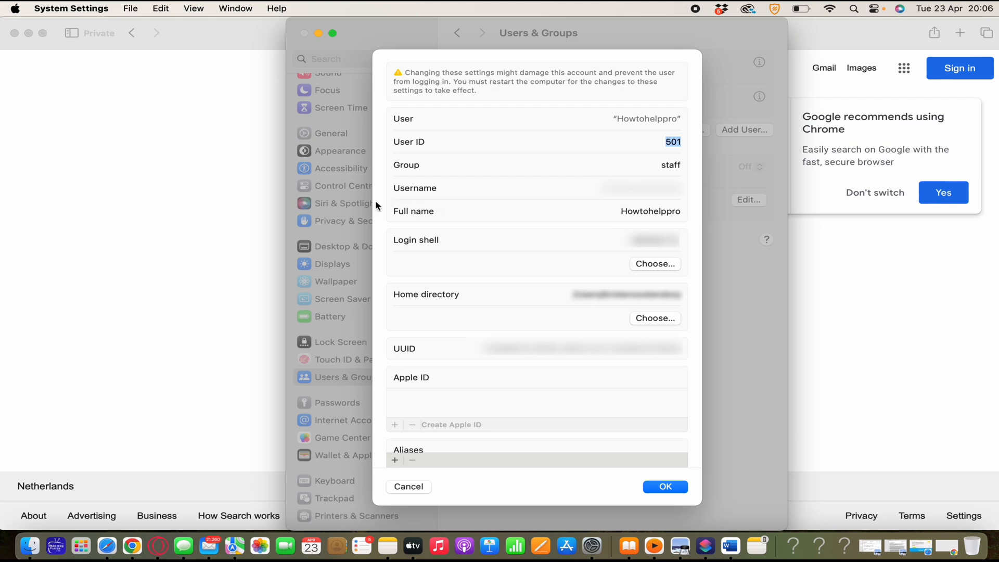
mouse_move(537, 236)
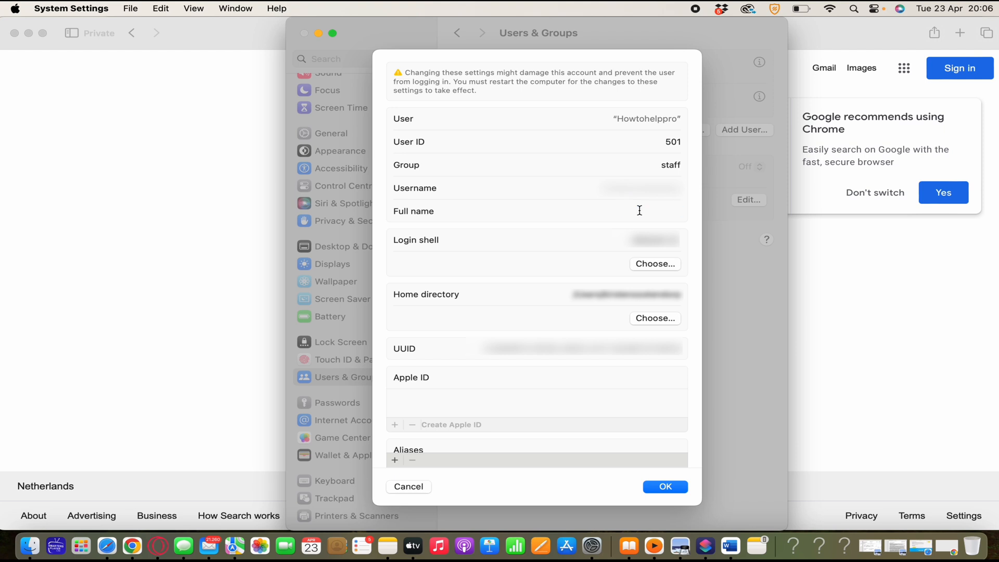
Step: Change the admin account's full name to 'How to help pro' and confirm with OK
text(How to)
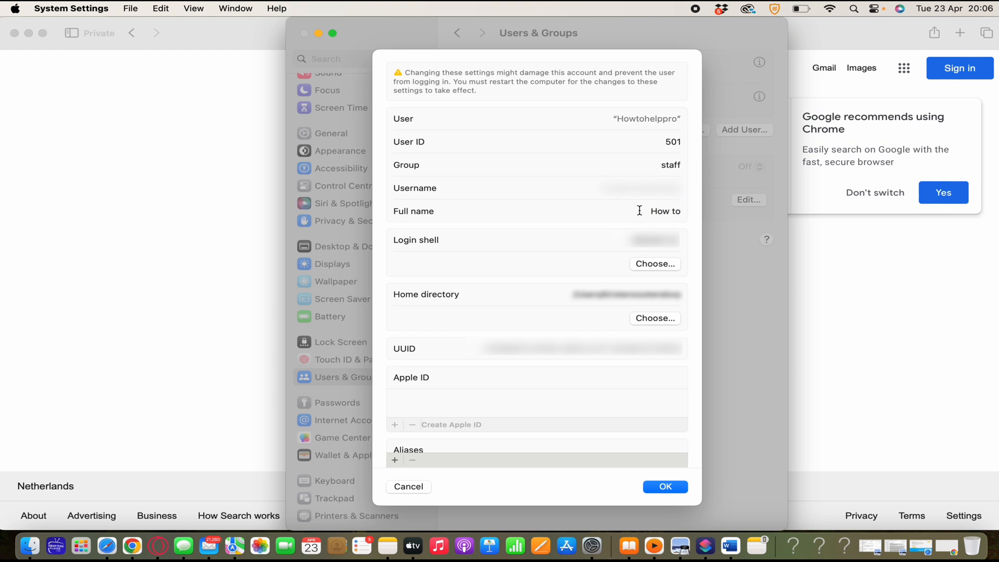
text(help pro)
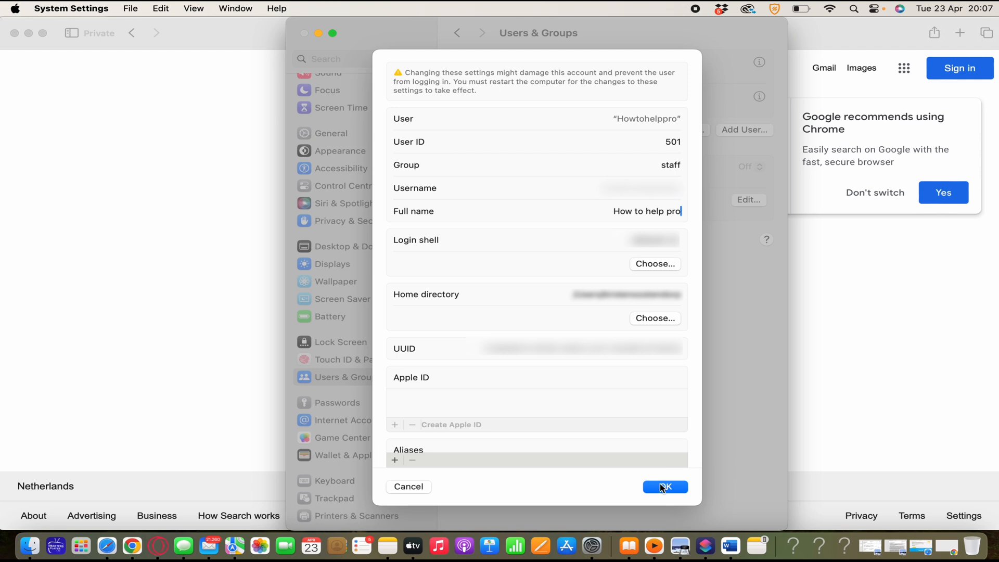
click(665, 486)
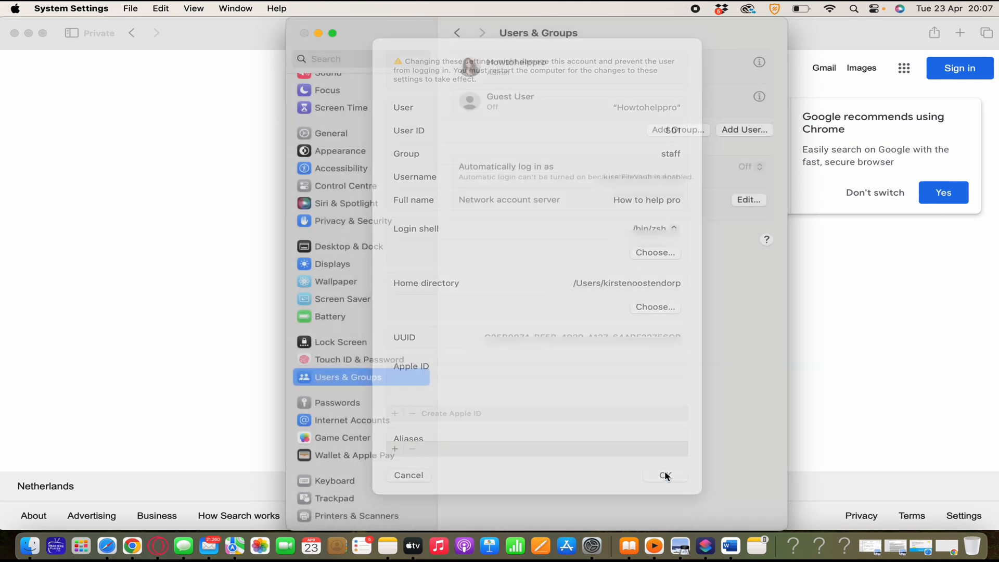
Step: Dismiss the dialog so Users & Groups shows the admin as 'How to help pro'
click(665, 476)
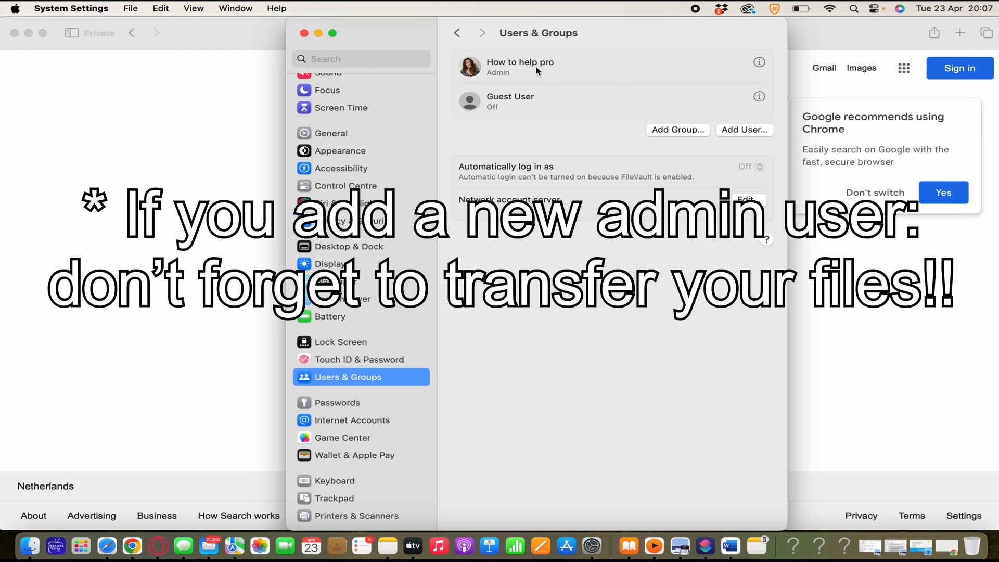
mouse_move(718, 138)
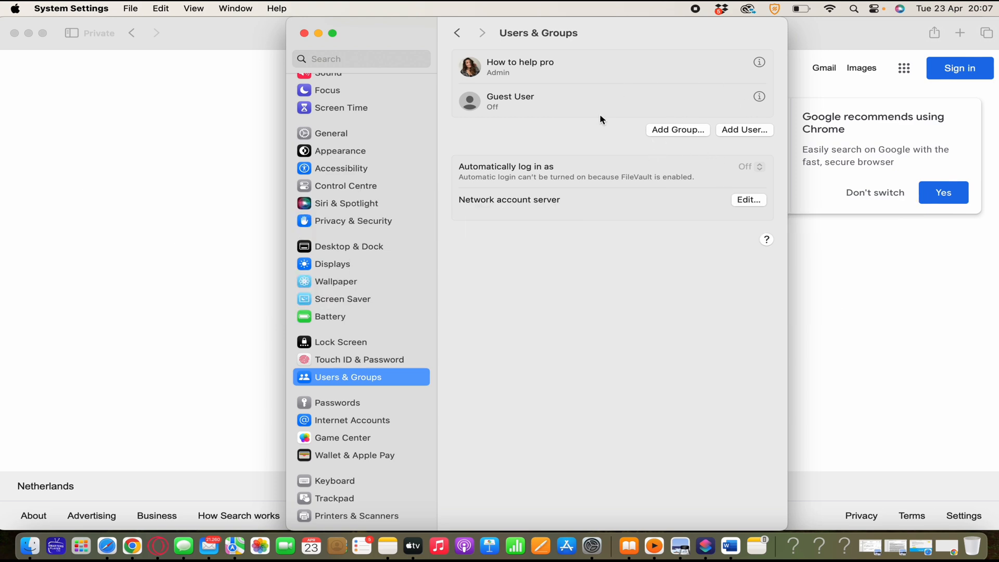
mouse_move(757, 132)
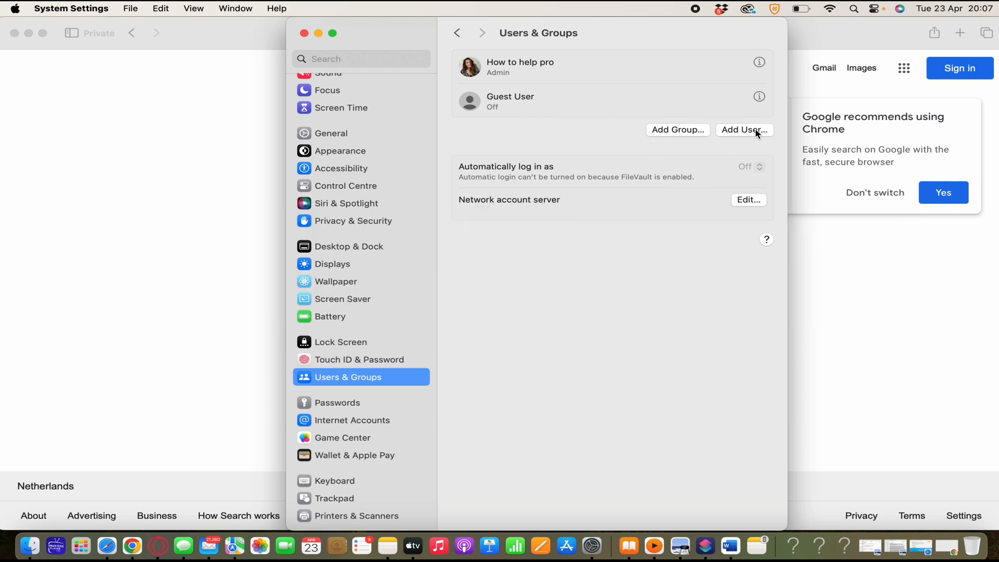
Step: Start Add User… and show the account-type choices Administrator, Standard, Sharing Only
click(743, 130)
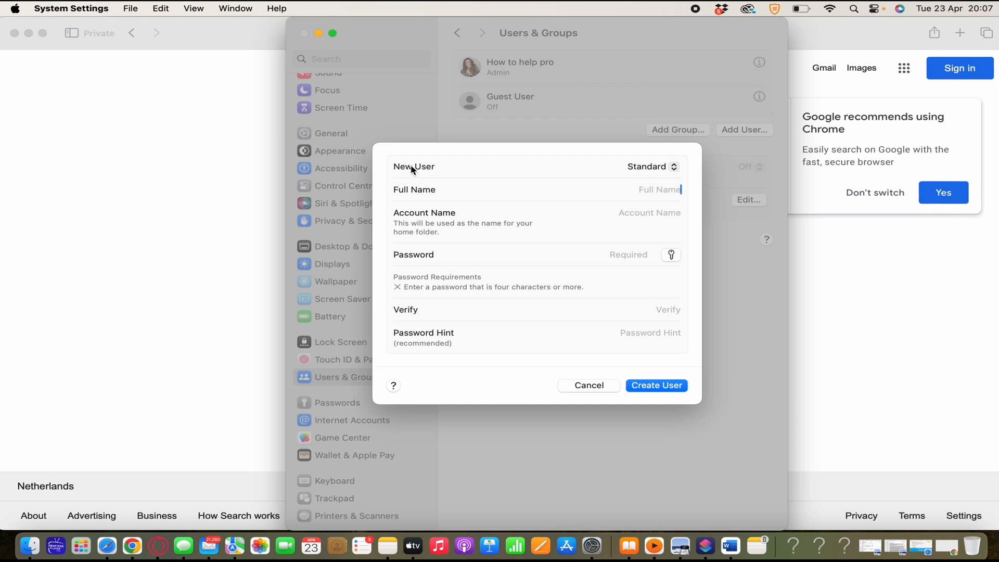
mouse_move(673, 166)
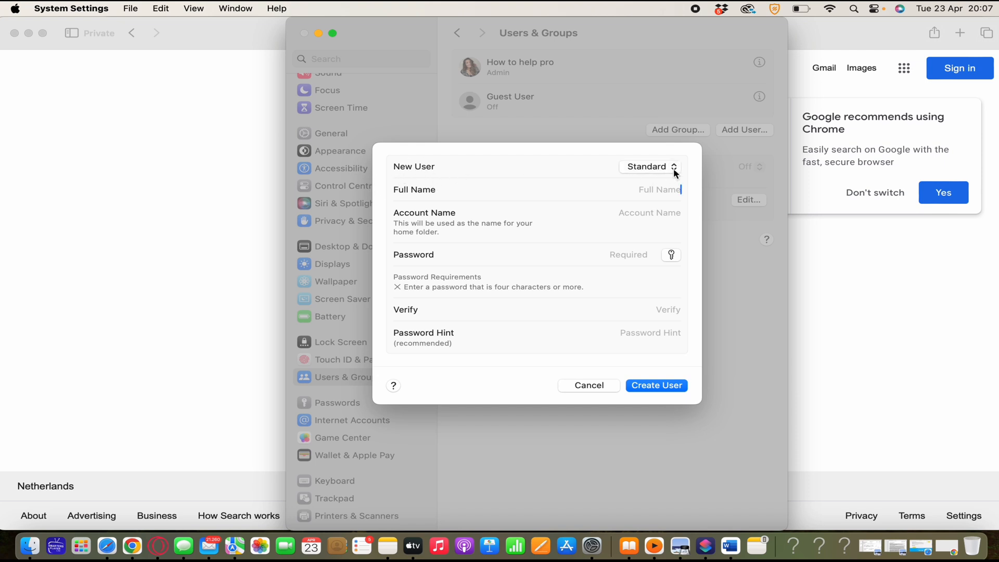
click(648, 166)
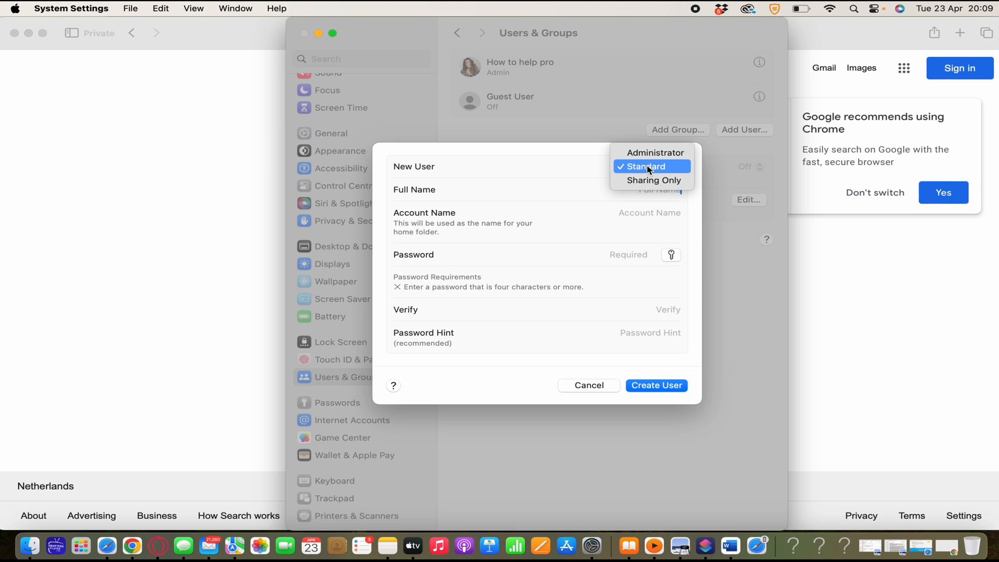
mouse_move(653, 180)
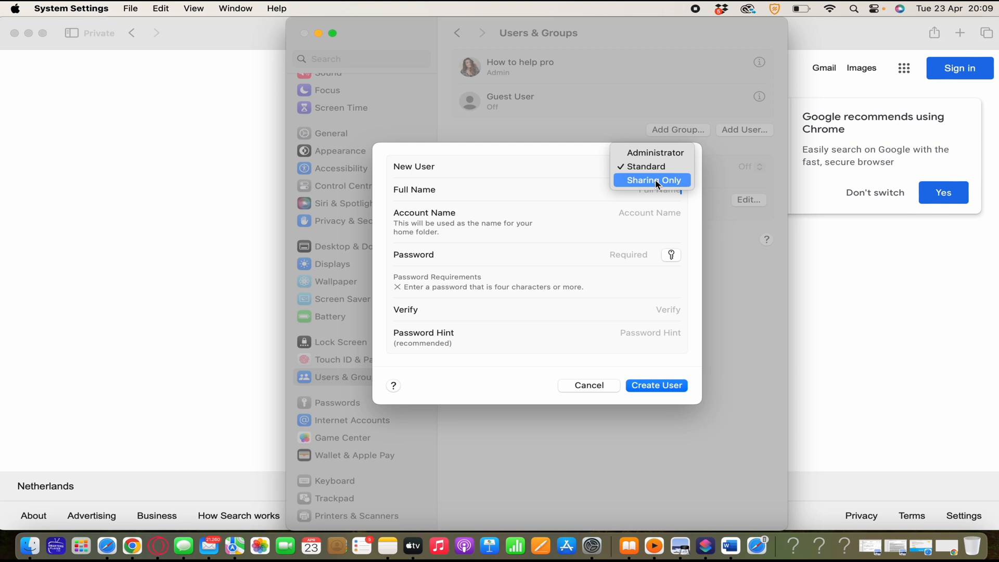
mouse_move(654, 153)
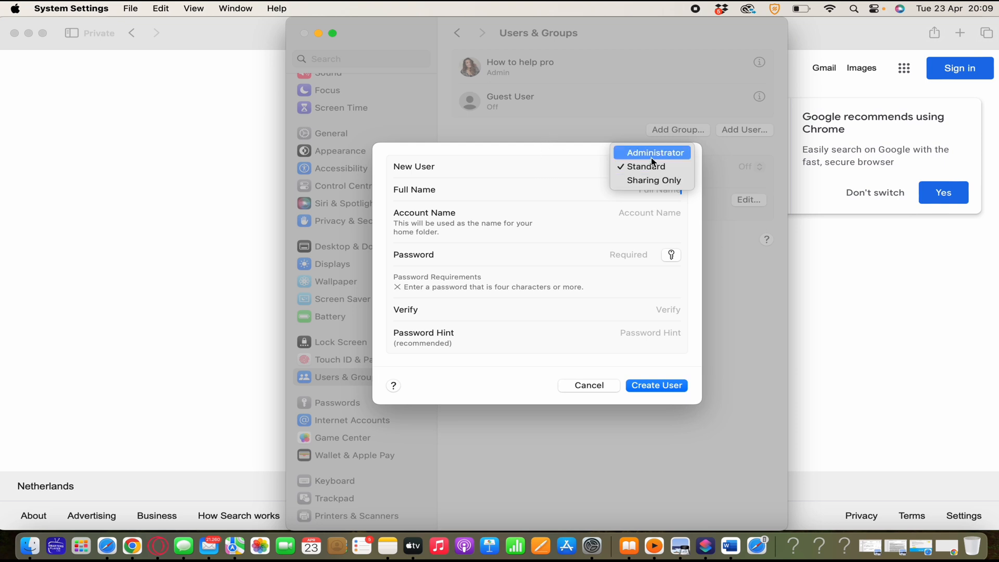
mouse_move(606, 158)
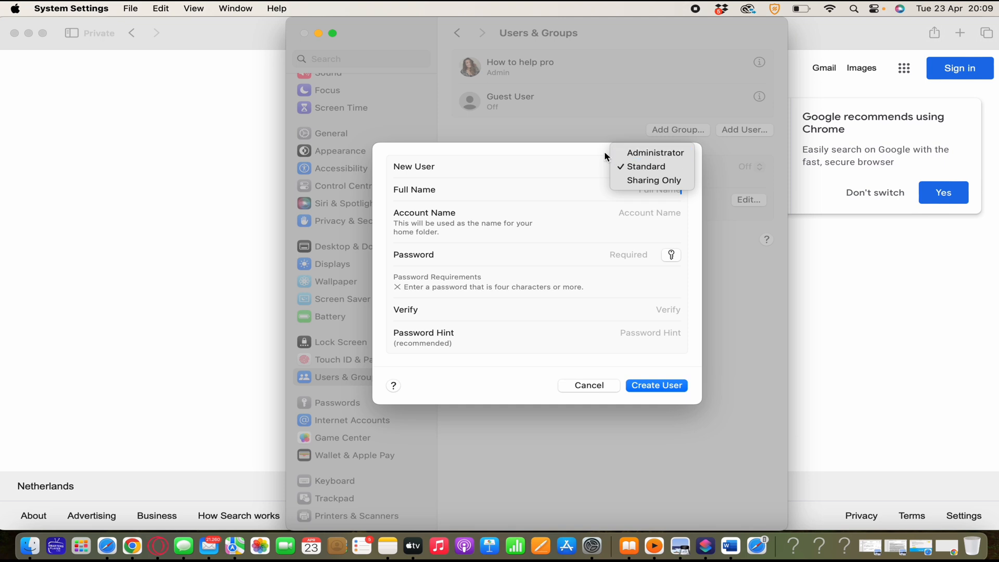
mouse_move(654, 153)
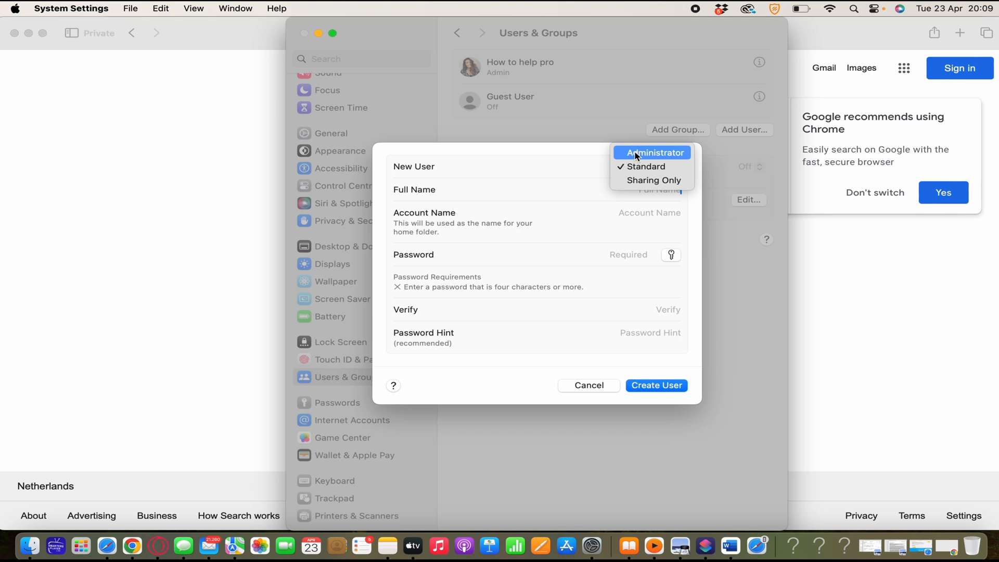
Step: Choose Administrator as the new user's account type
click(652, 152)
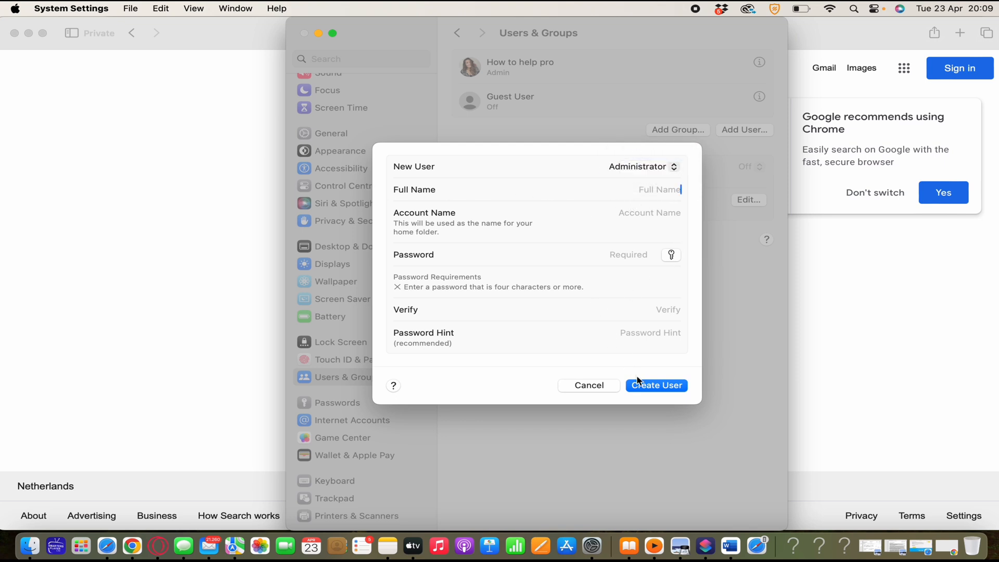
mouse_move(526, 149)
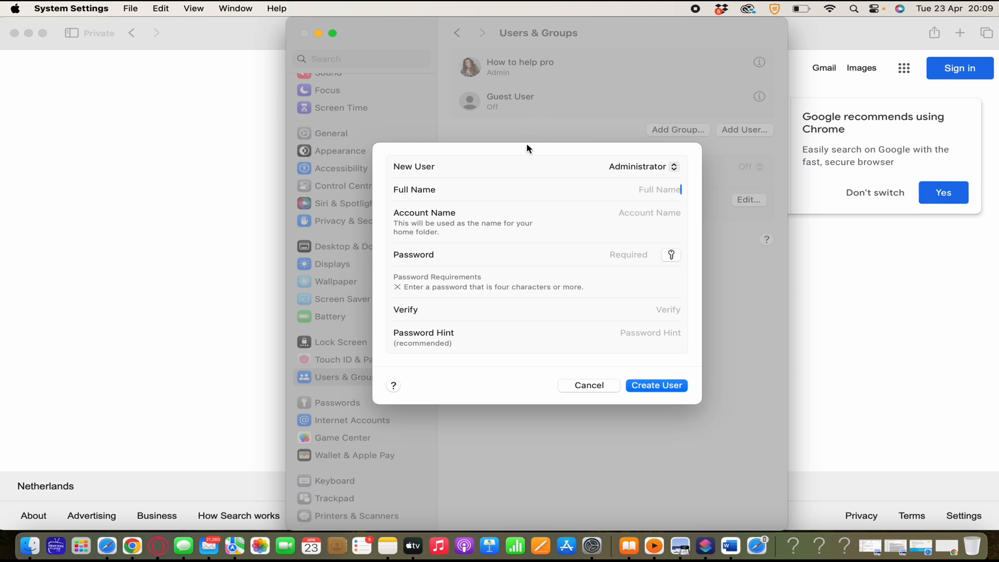
mouse_move(587, 393)
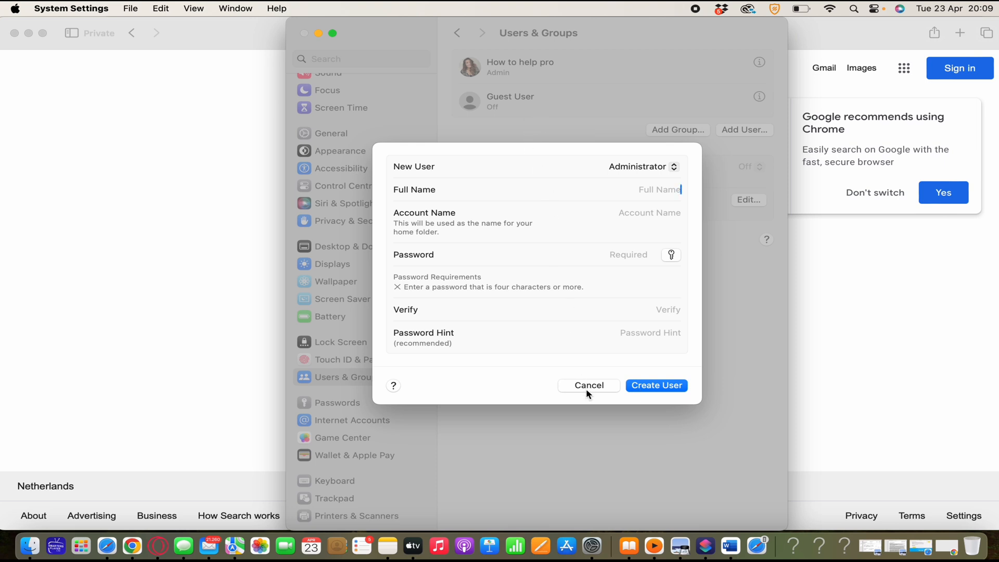
Step: Cancel the New User dialog without creating an account
click(588, 385)
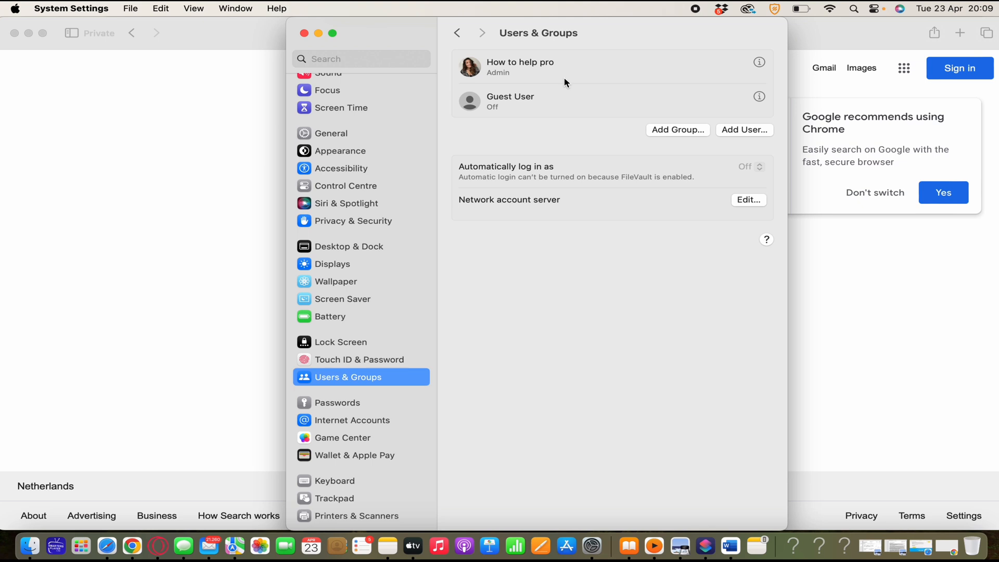
mouse_move(765, 142)
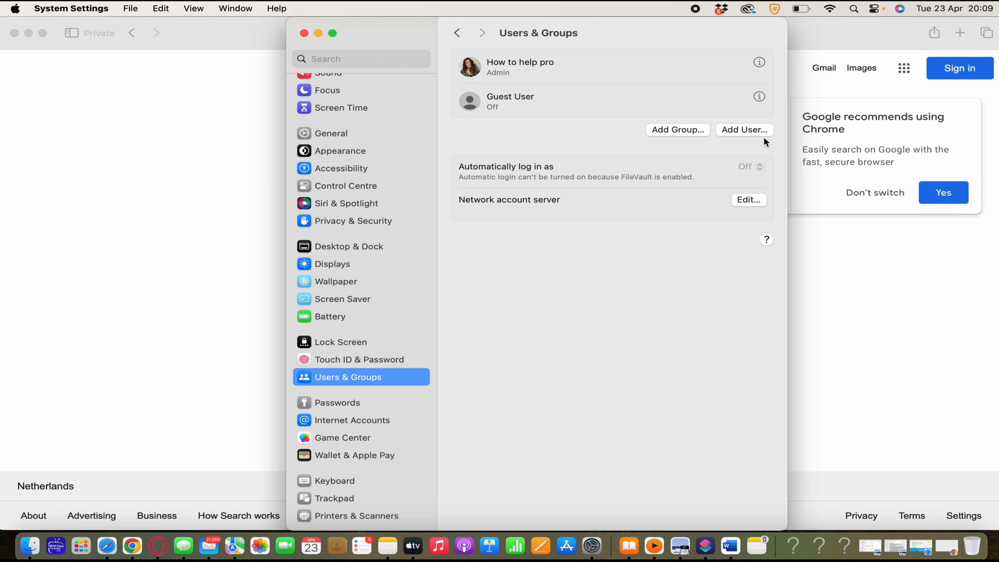
mouse_move(752, 134)
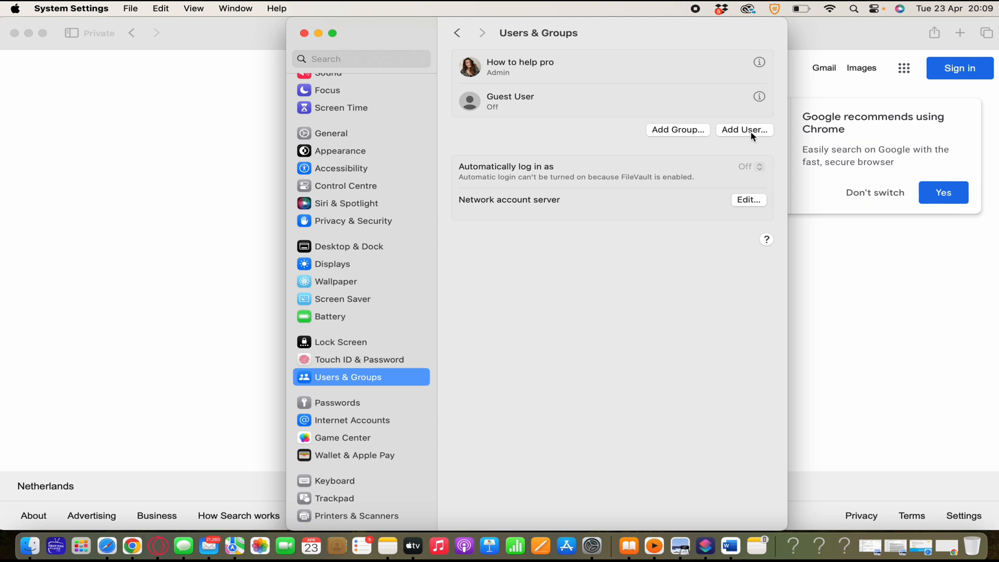